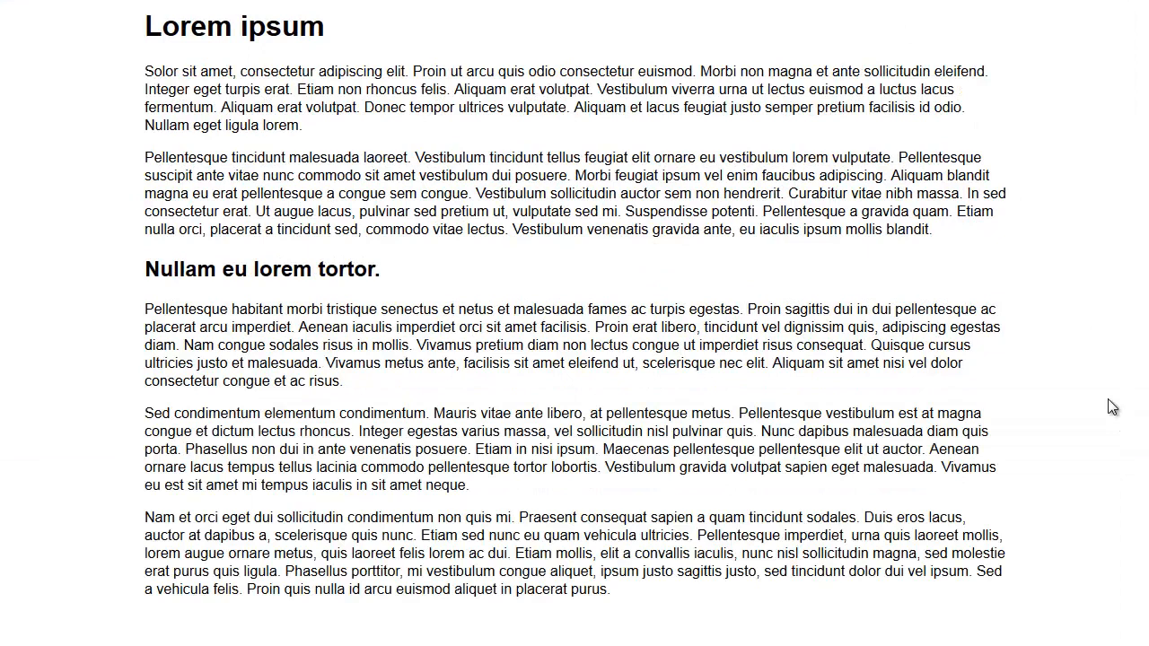
{"action": "mouse_move", "coordinate": [1103, 370]}
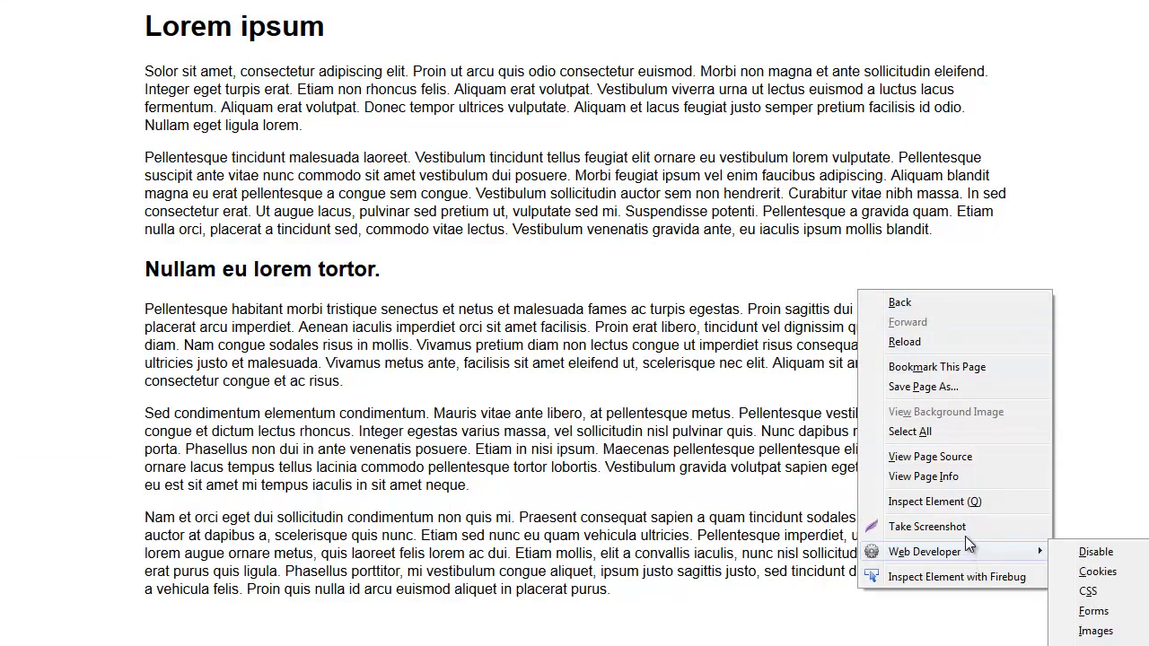
Inspect the page element with Firebug to view the container div's markup and styles.
{"action": "left_click", "coordinate": [926, 500]}
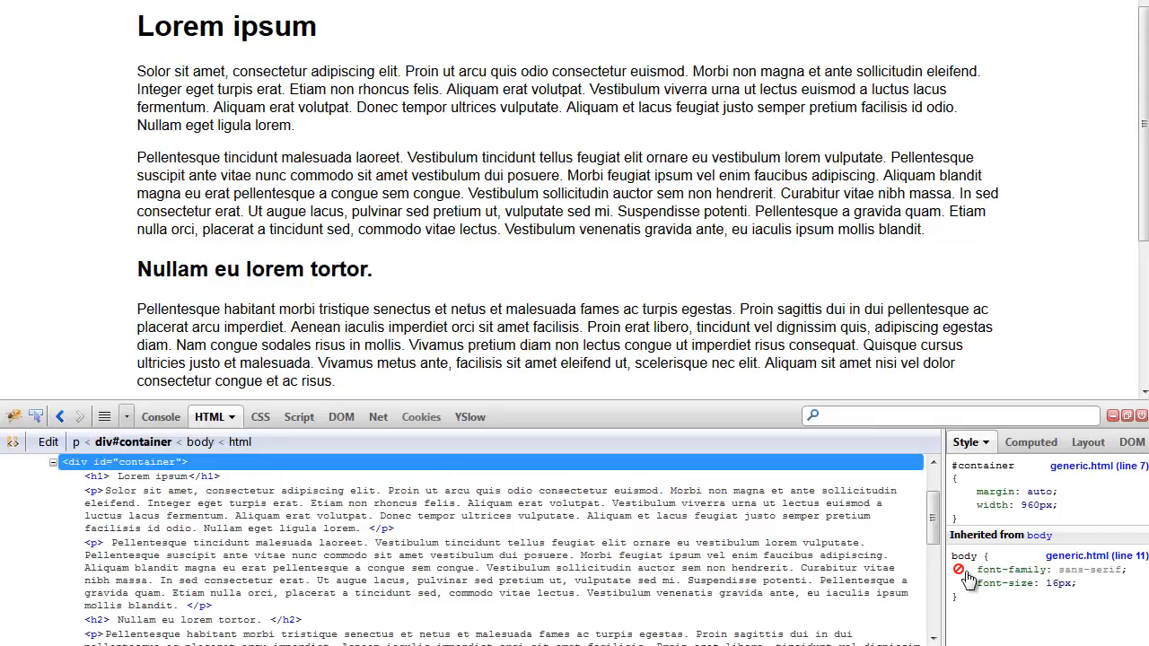
{"action": "left_click", "coordinate": [160, 417]}
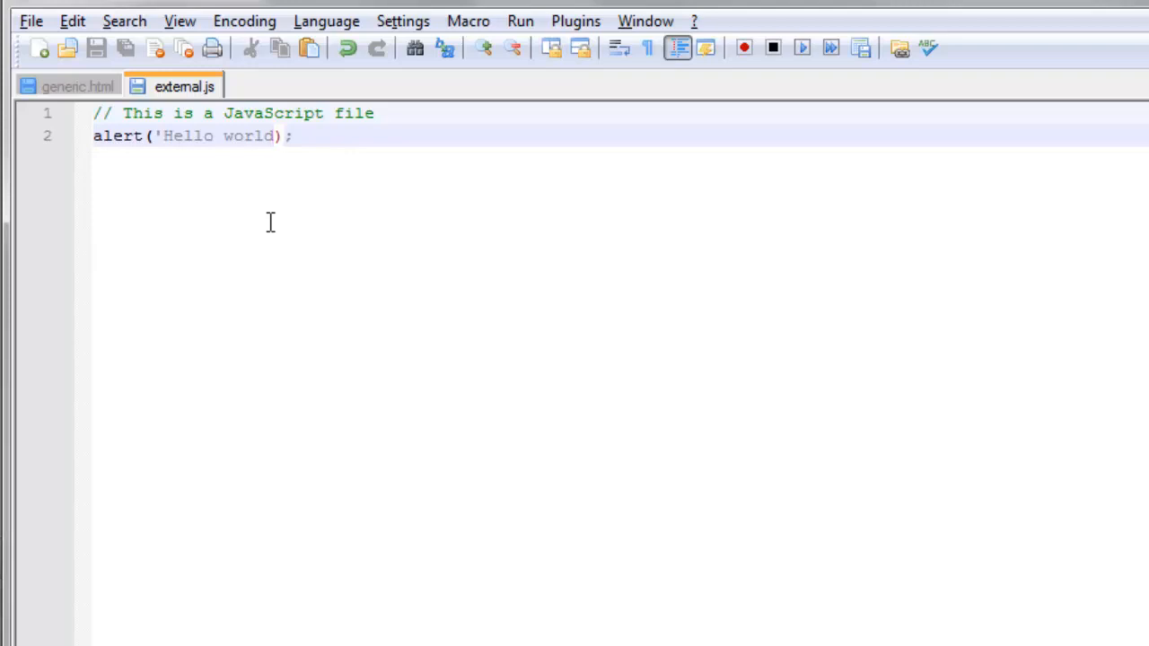
{"action": "mouse_move", "coordinate": [141, 144]}
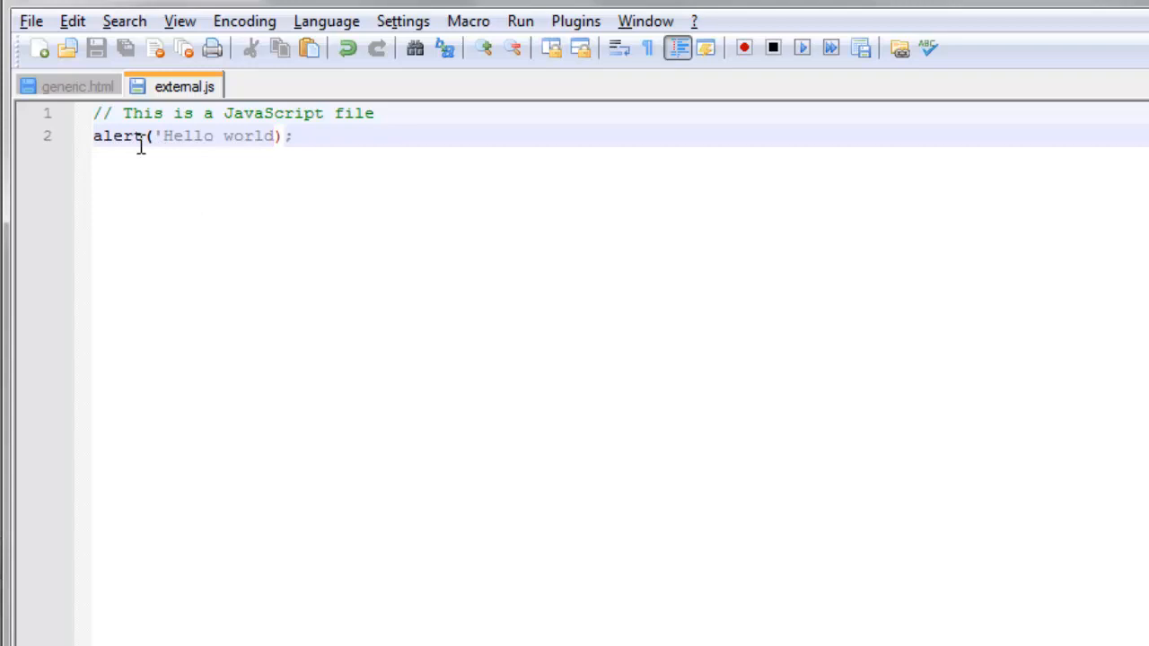
{"action": "mouse_move", "coordinate": [160, 293]}
{"action": "type", "text": "'"}
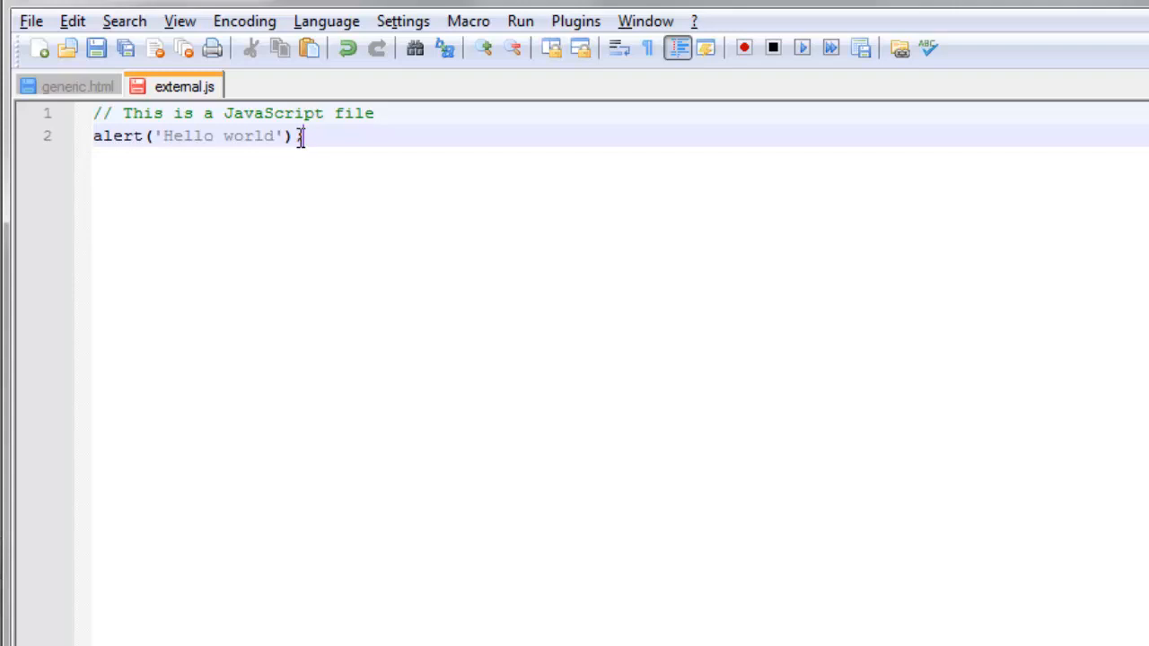
Terminate the alert('Hello world') line with a semicolon, reload, and dismiss the Hello world alert.
{"action": "type", "text": ";"}
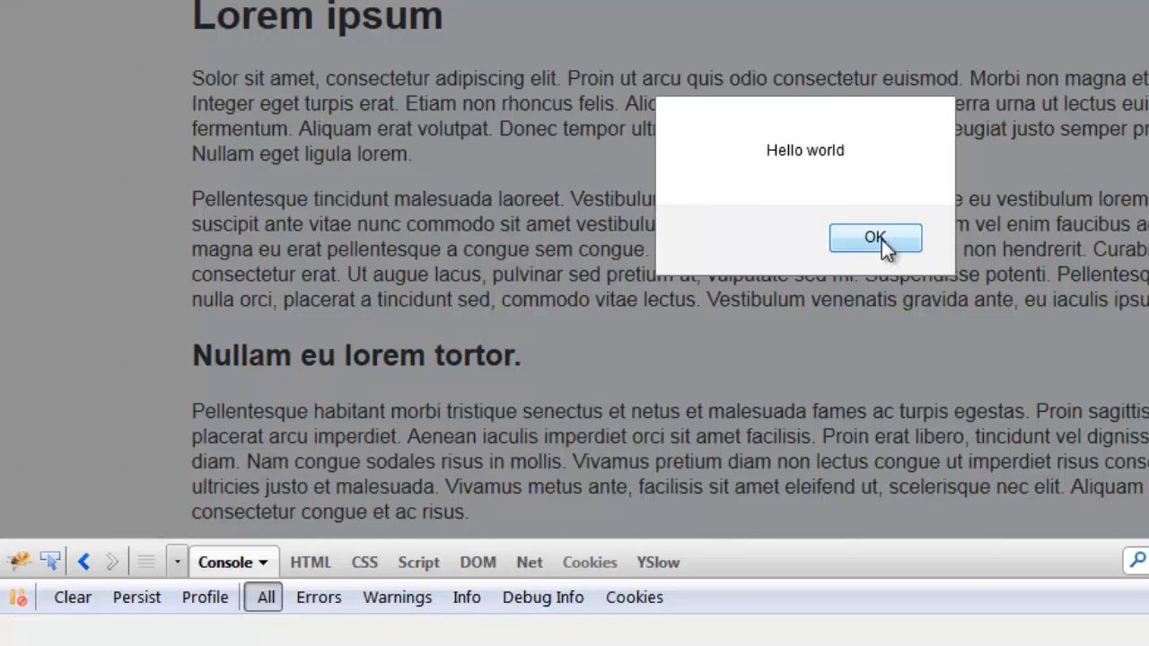
{"action": "left_click", "coordinate": [875, 237]}
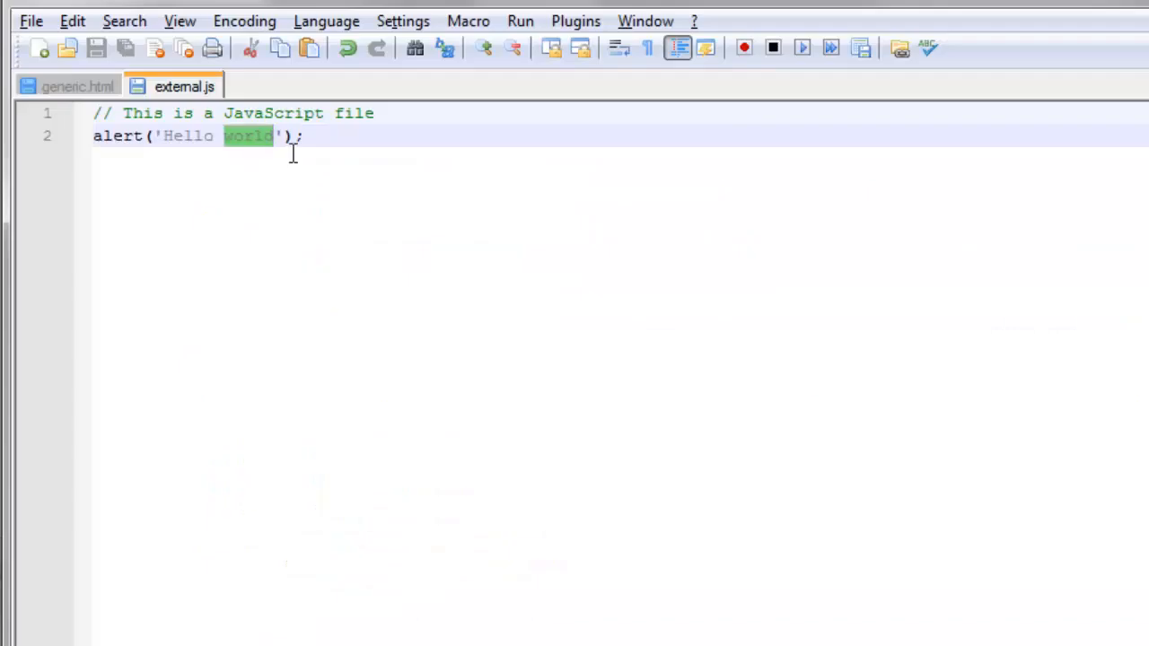
Replace 'world' with + firstName so line 2 reads alert('Hello ' + firstName);.
{"action": "key", "text": "Delete"}
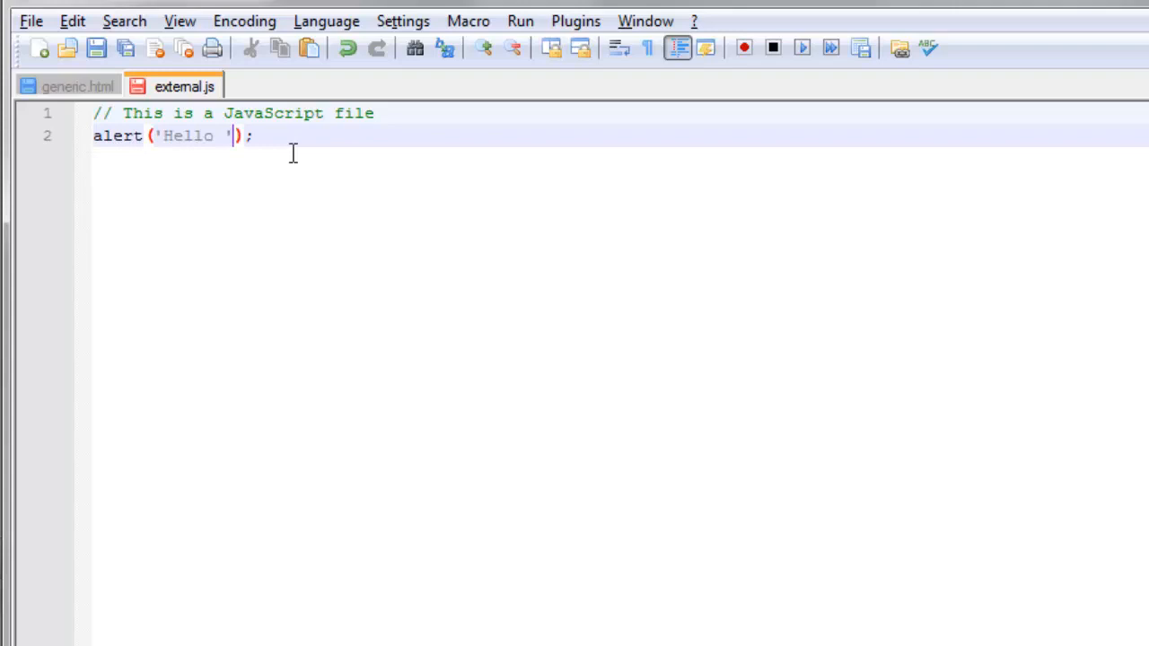
{"action": "type", "text": "+ firstName"}
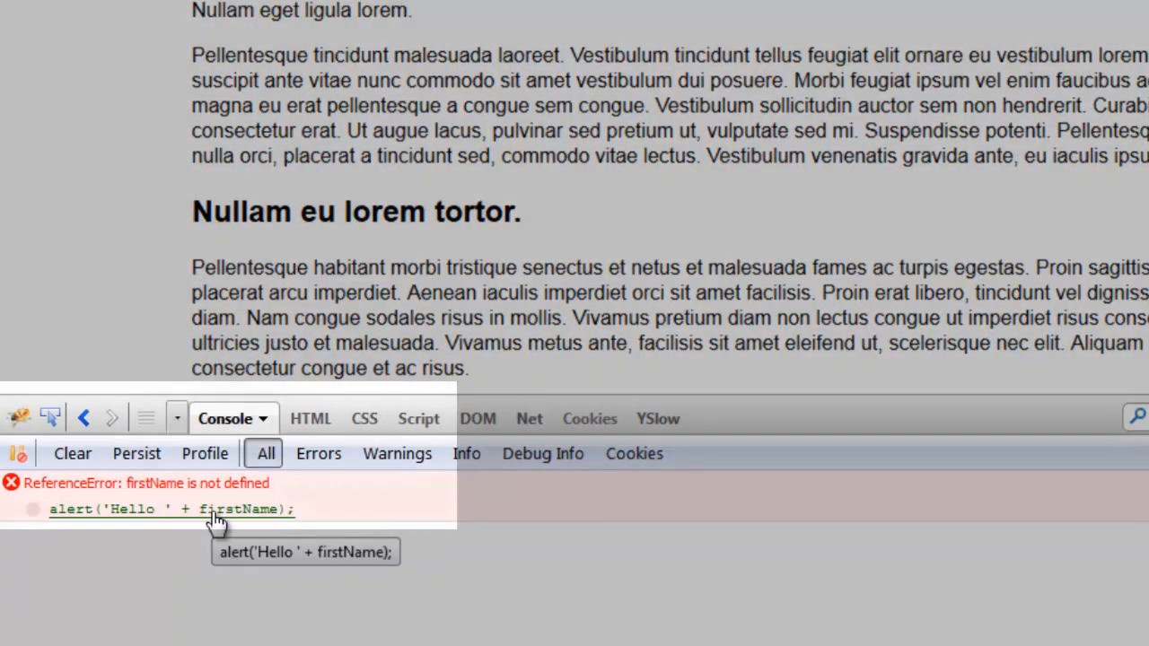
Follow the ReferenceError in Firebug's console to the alert line in external.js.
{"action": "left_click", "coordinate": [418, 419]}
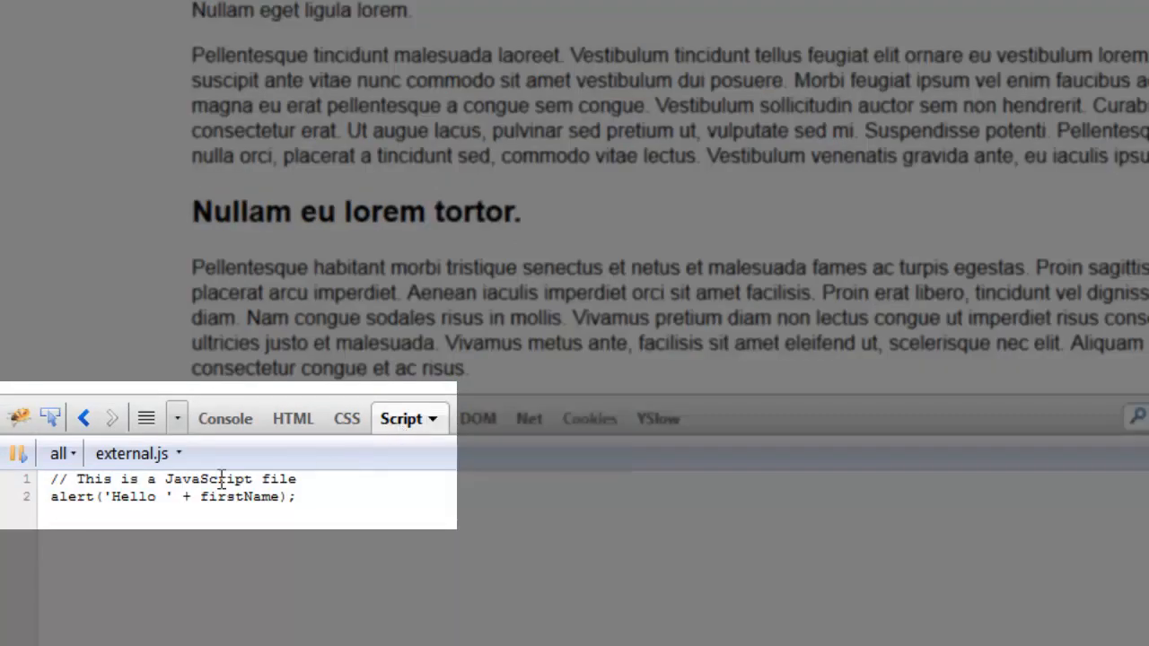
{"action": "mouse_move", "coordinate": [169, 543]}
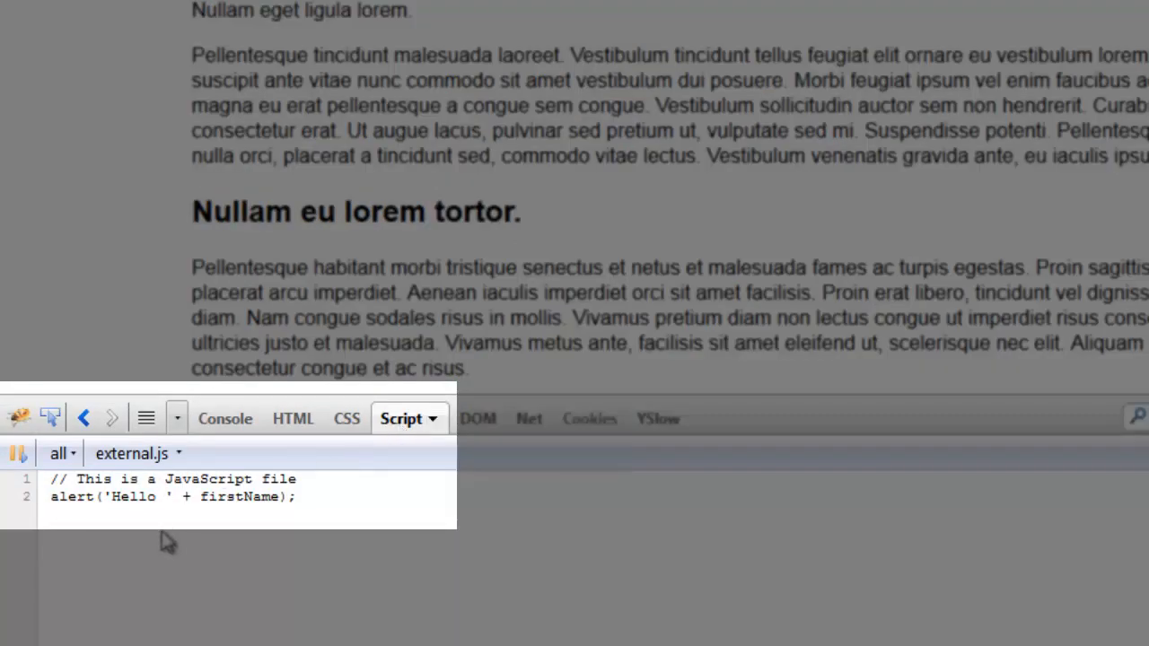
{"action": "left_click", "coordinate": [225, 418]}
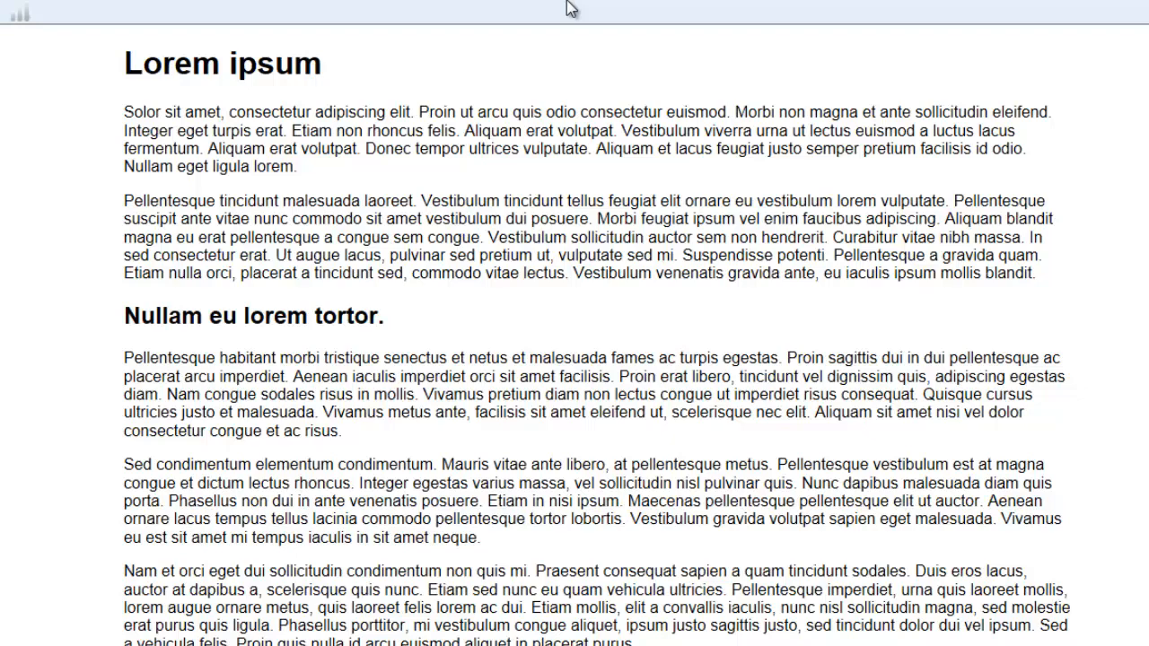
Open IE's F12 developer tools to see 'firstName' is undefined at external.js line 2.
{"action": "key", "text": "F12"}
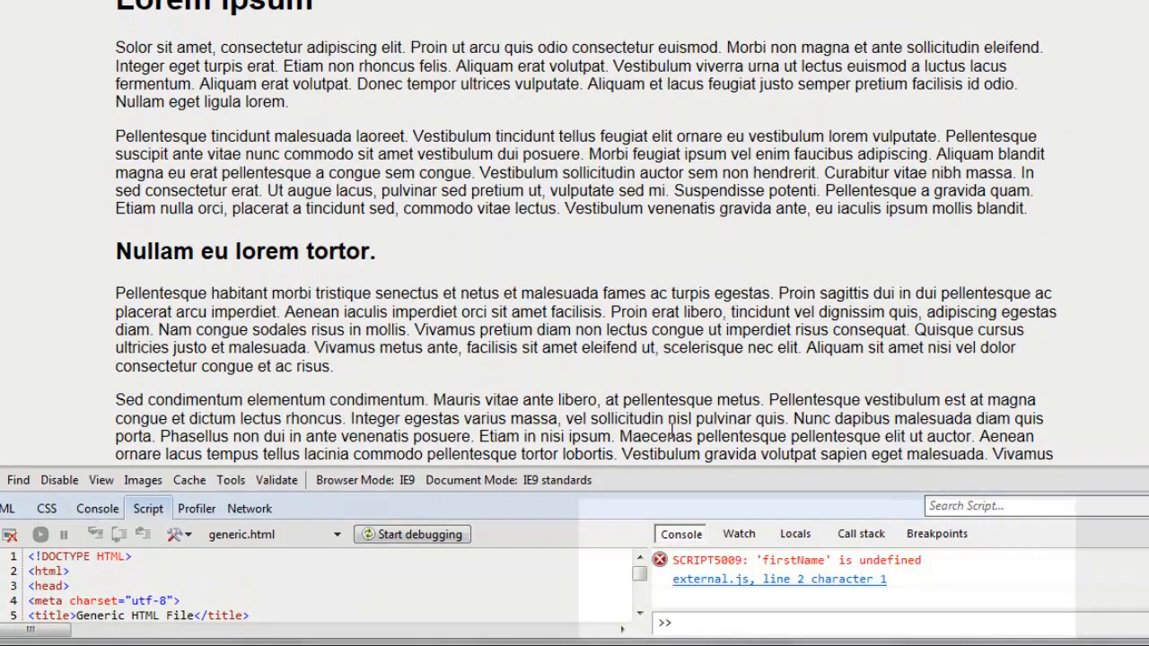
{"action": "mouse_move", "coordinate": [778, 579]}
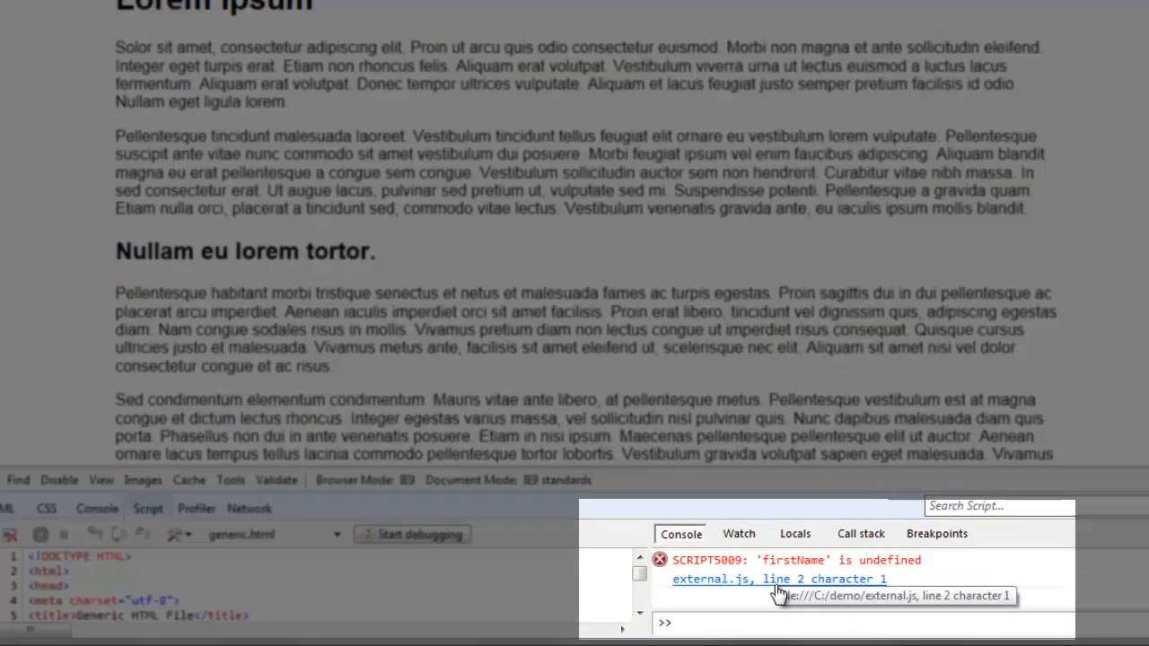